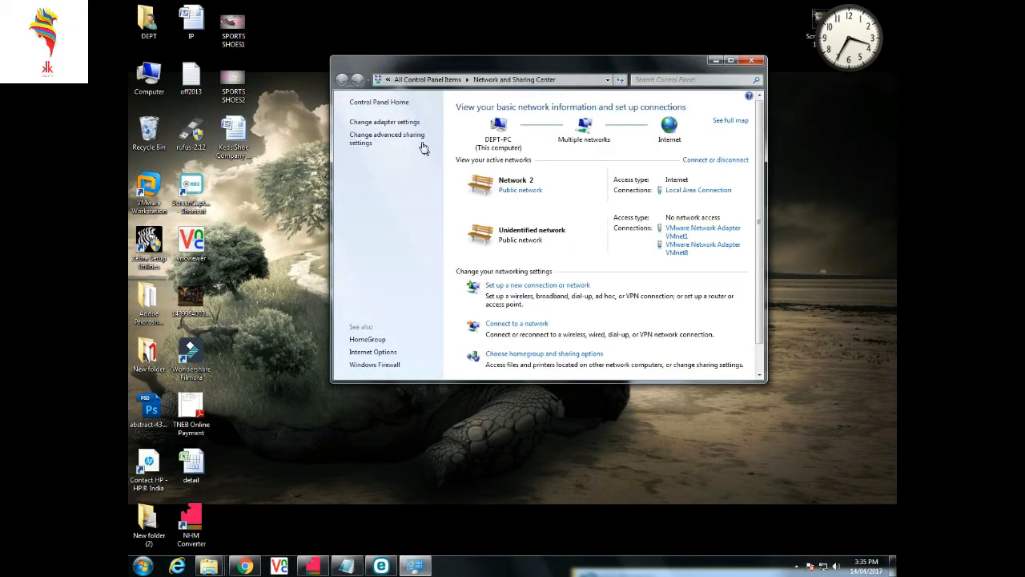
- Disable the Local Area Connection adapter and close the Network Connections window
{"action": "right_click", "coordinate": [404, 124]}
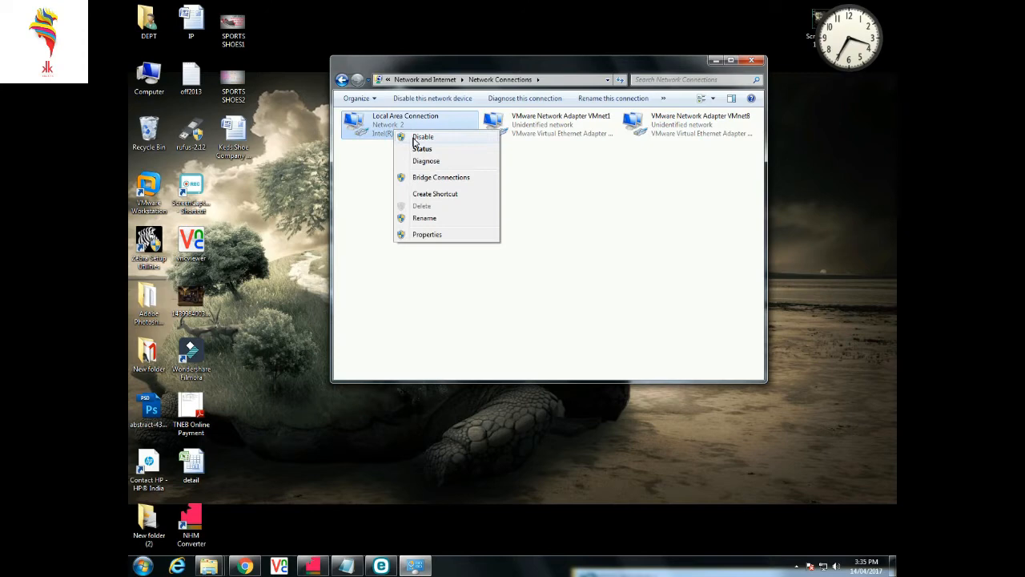
{"action": "left_click", "coordinate": [423, 136]}
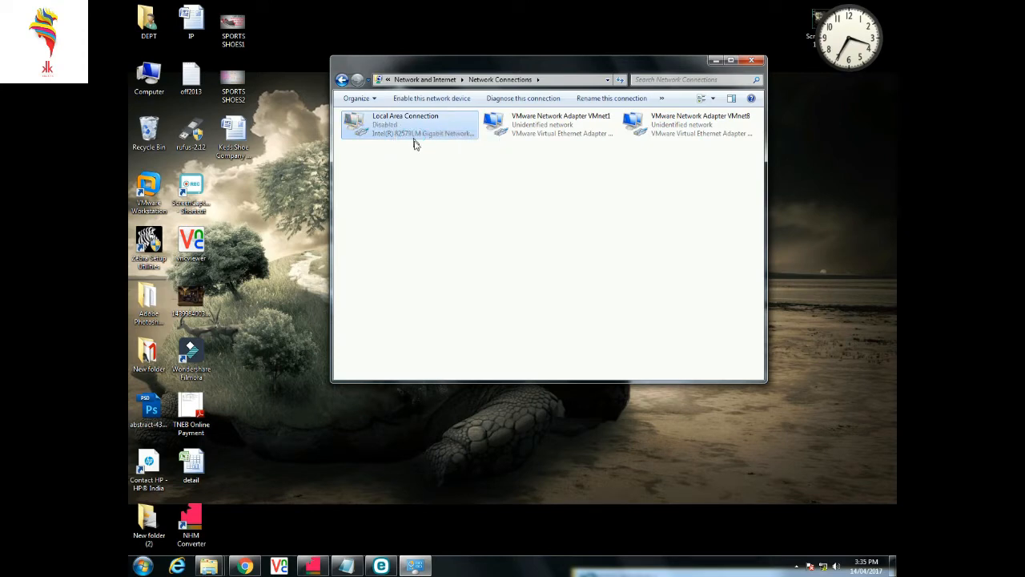
{"action": "left_click", "coordinate": [751, 59]}
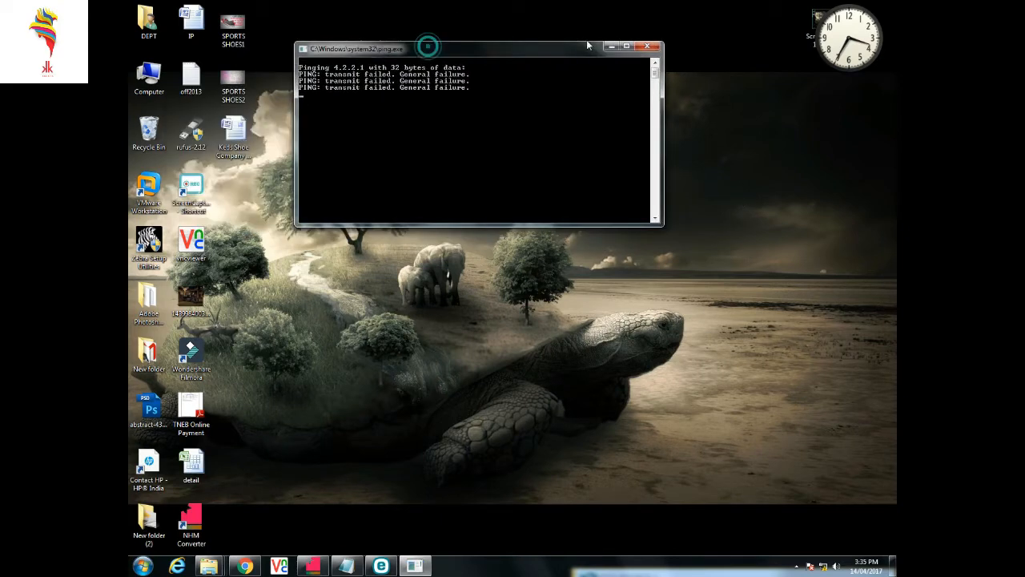
- Confirm the ping to 4.2.2.1 reports 'transmit failed. General failure.'
{"action": "left_click", "coordinate": [647, 46]}
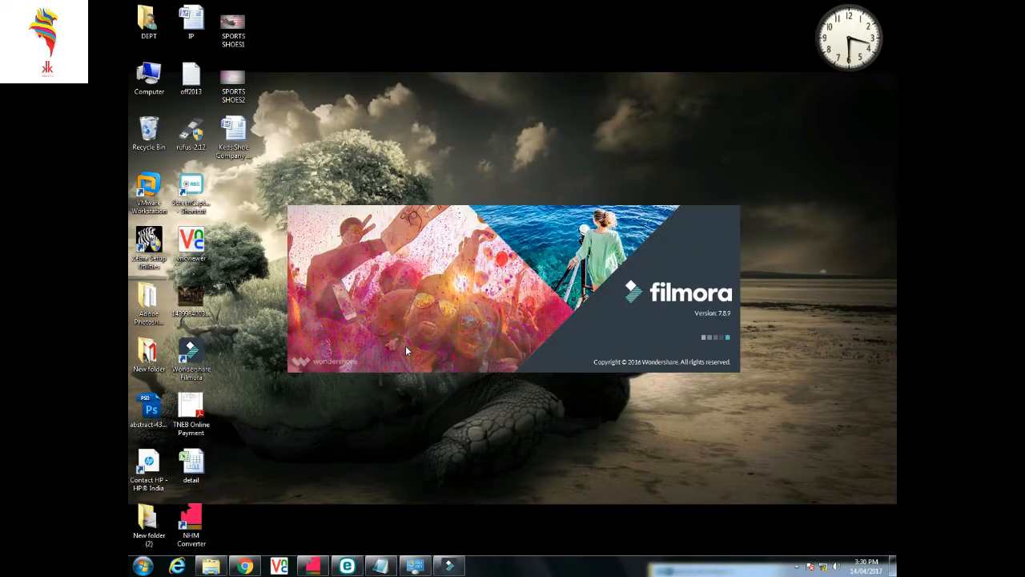
- Launch Filmora from its desktop shortcut and reach the Create New Movie screen
{"action": "left_click", "coordinate": [796, 565]}
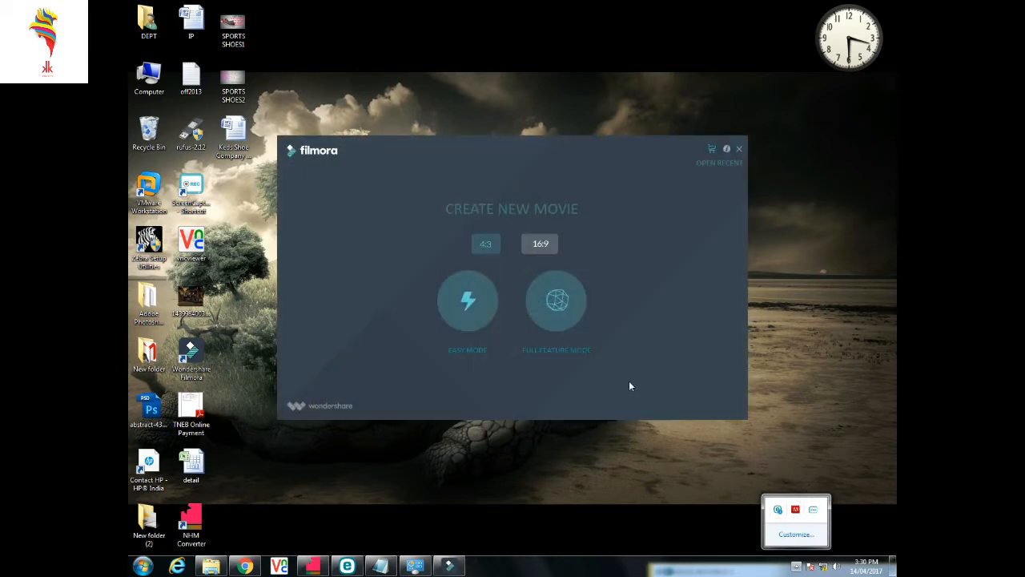
{"action": "left_click", "coordinate": [556, 301]}
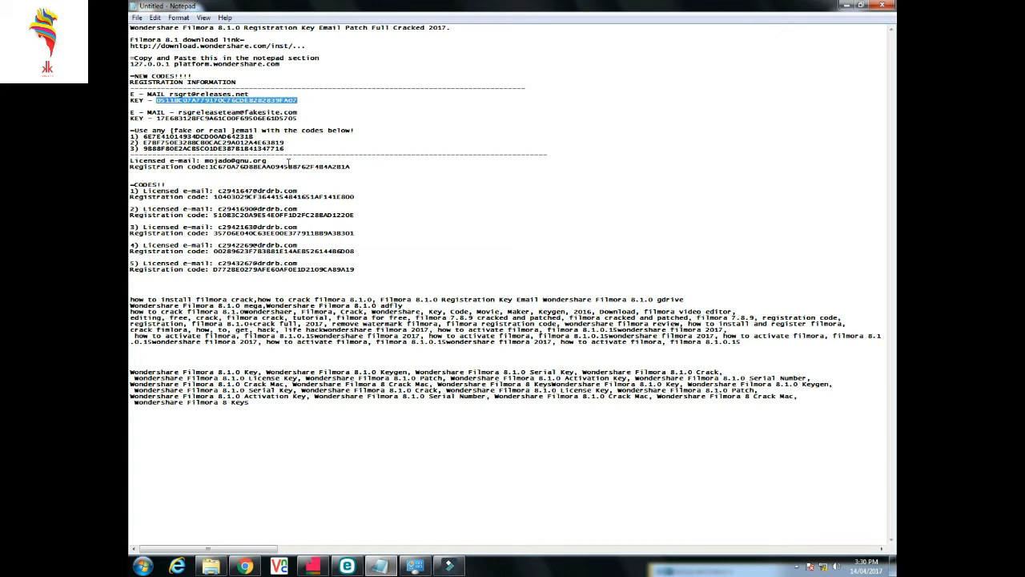
- Copy the first KEY value from the Notepad registration notes
{"action": "left_click", "coordinate": [447, 566]}
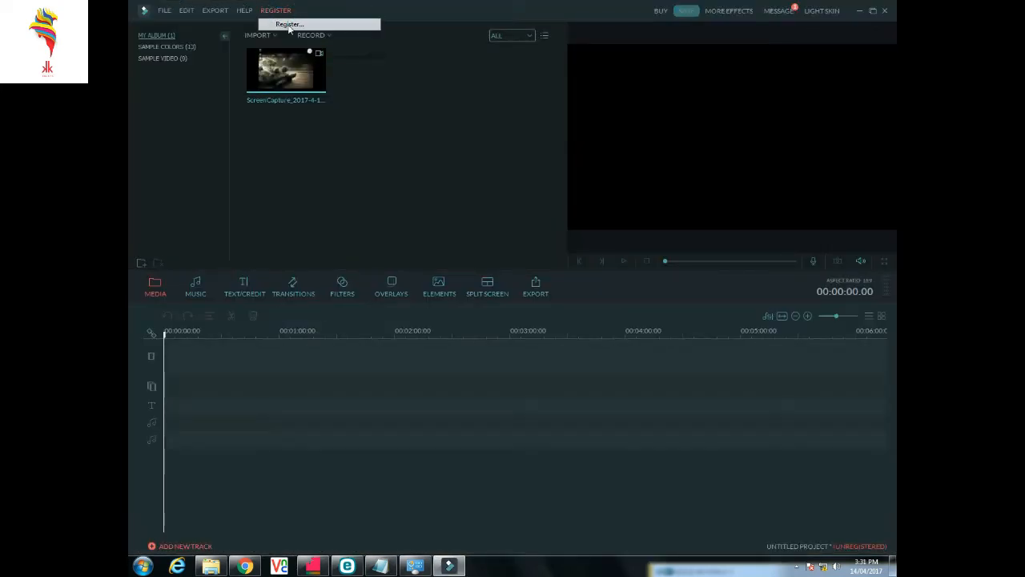
{"action": "left_click", "coordinate": [288, 24]}
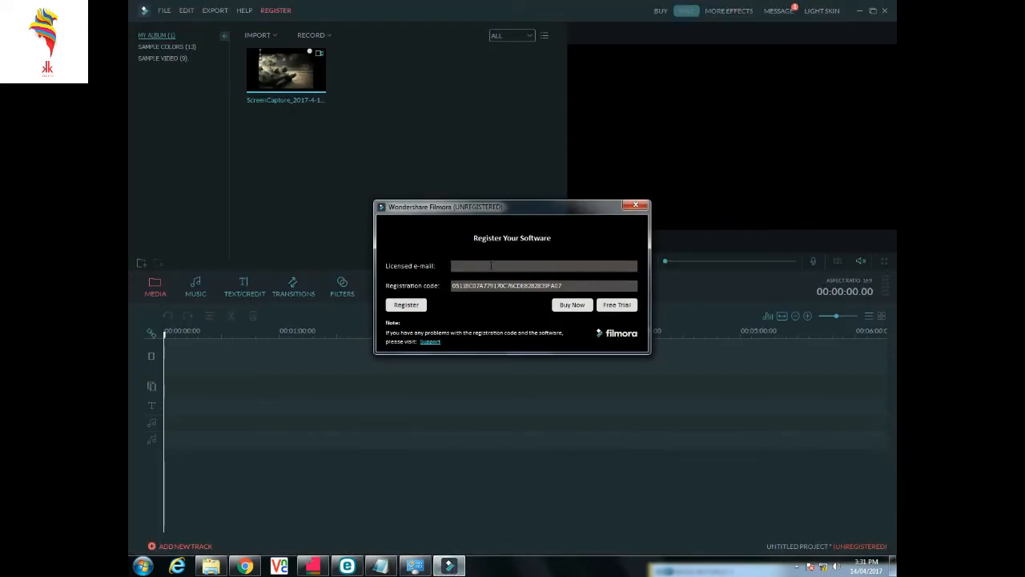
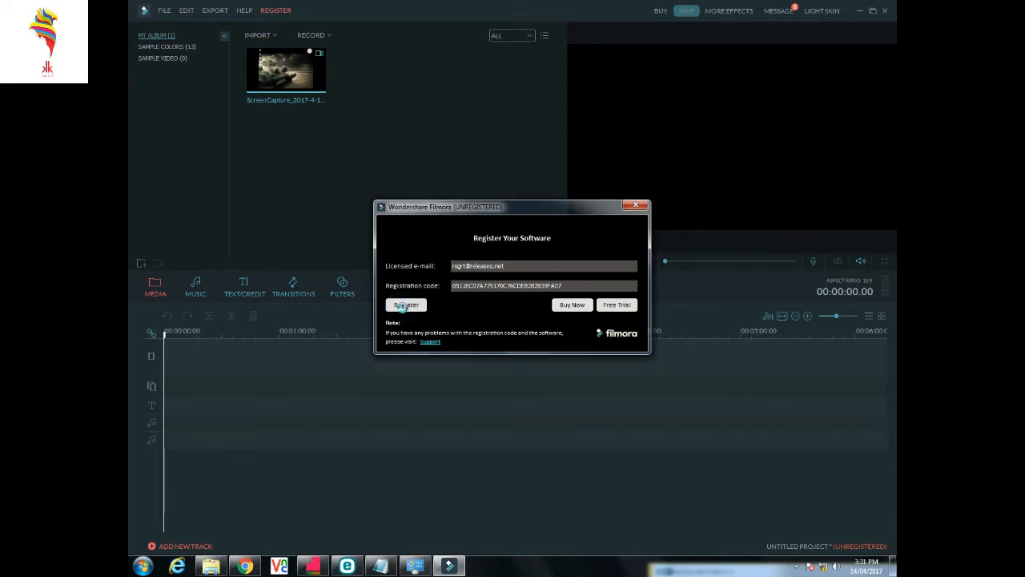
{"action": "left_click", "coordinate": [406, 304]}
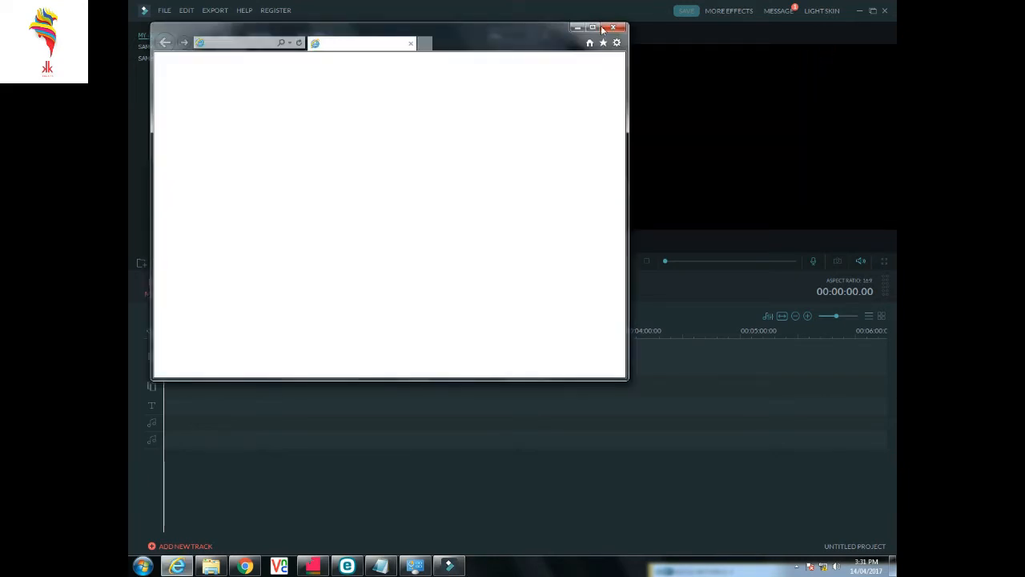
{"action": "left_click", "coordinate": [615, 28]}
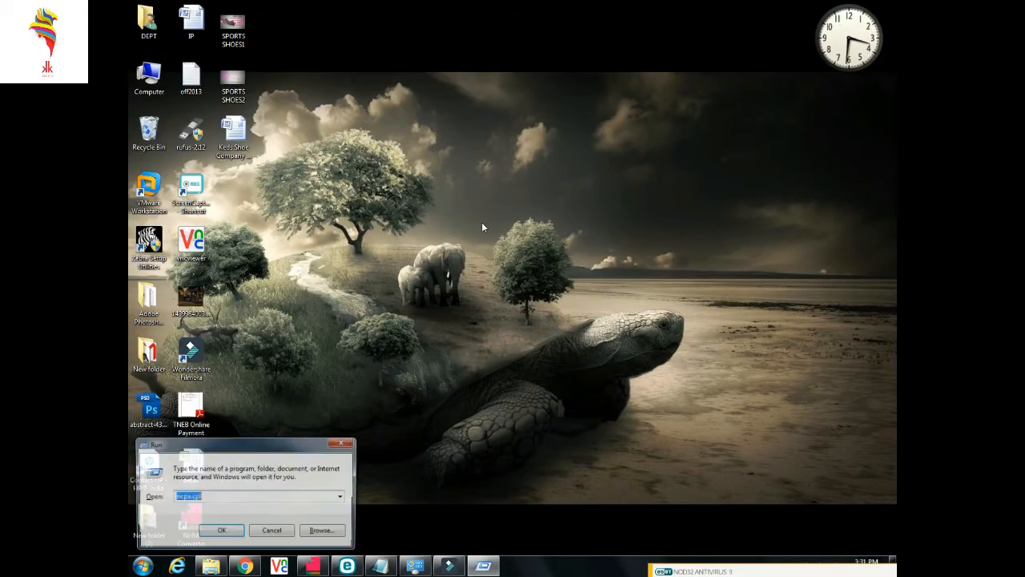
- Run 'drivers' from the Run dialog to open the System32 drivers folder
{"action": "type", "text": "DRIVER"}
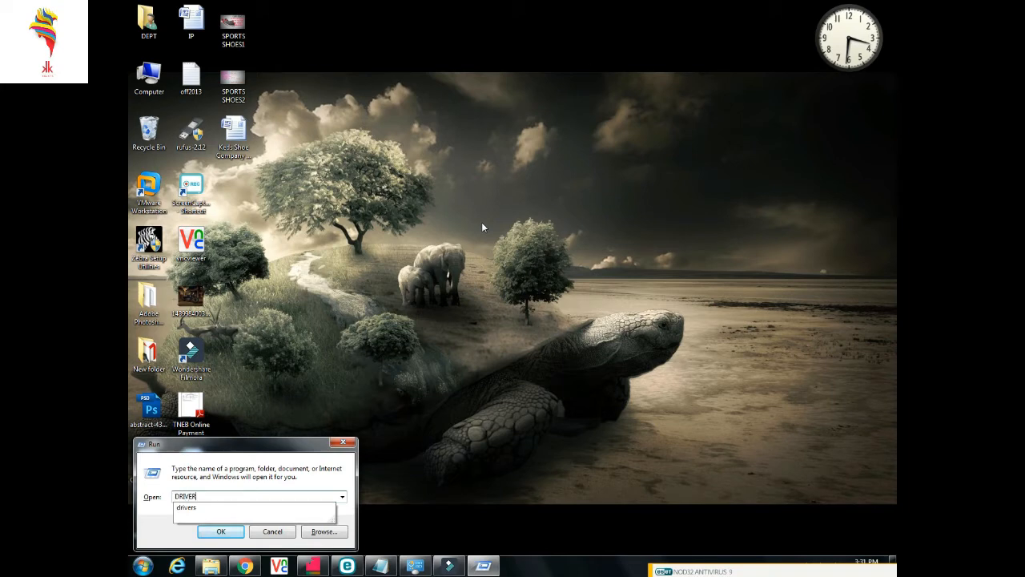
{"action": "left_click", "coordinate": [221, 531]}
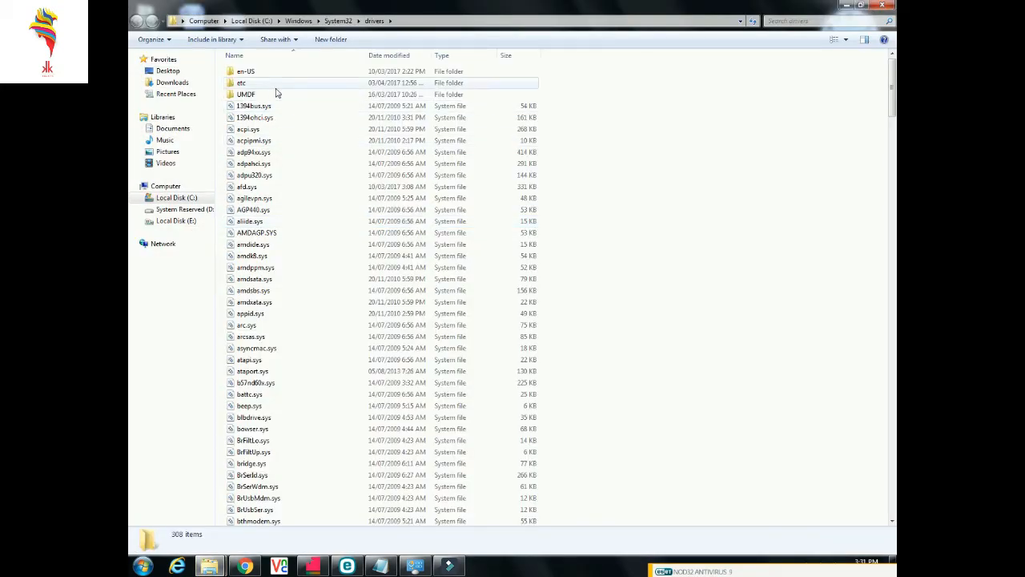
{"action": "mouse_move", "coordinate": [241, 83]}
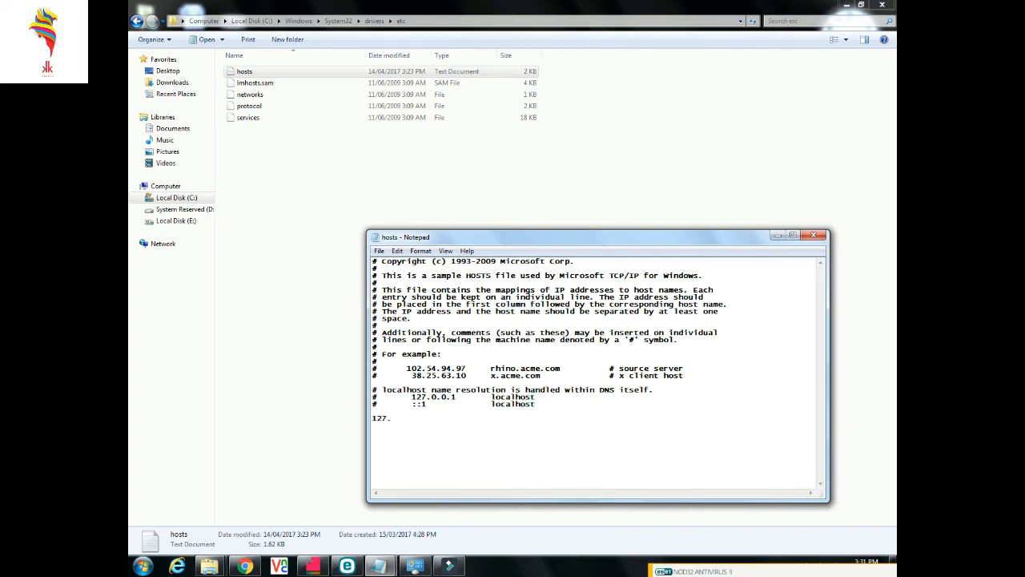
- Start a 127.0.0.1 line in hosts and copy the platform.wondershare.com line from the notes
{"action": "type", "text": "0.0."}
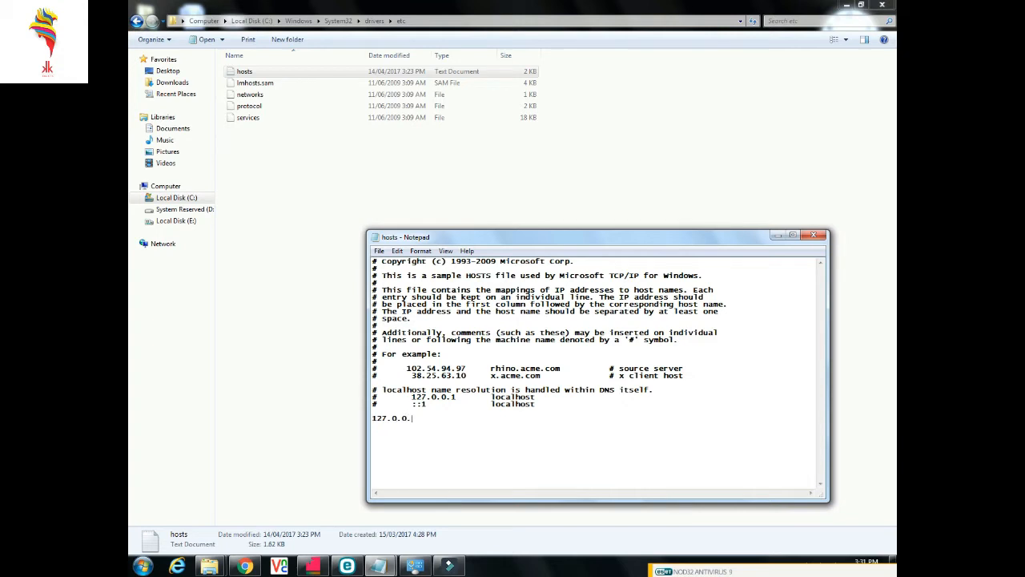
{"action": "type", "text": "1"}
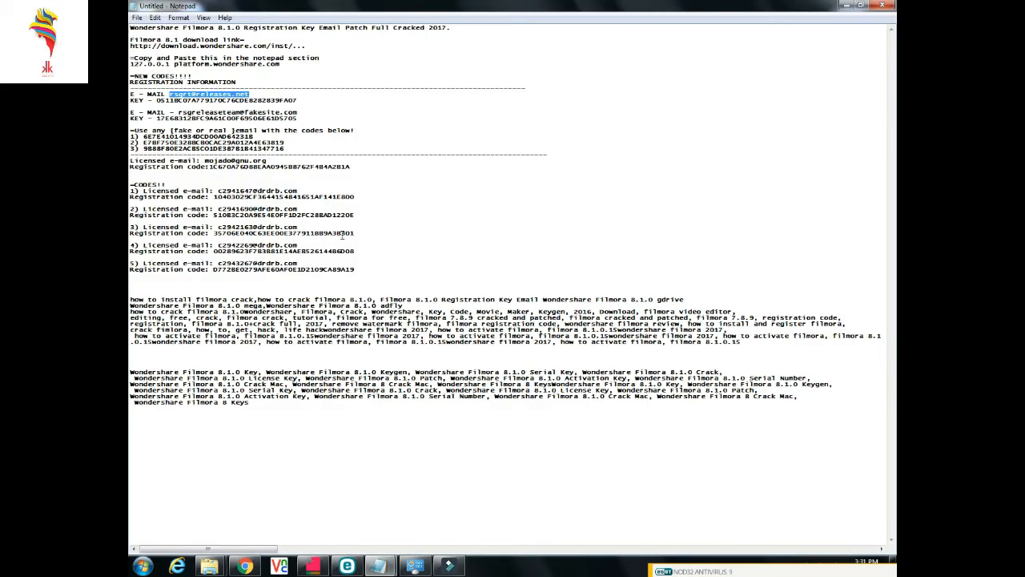
{"action": "left_click", "coordinate": [195, 112]}
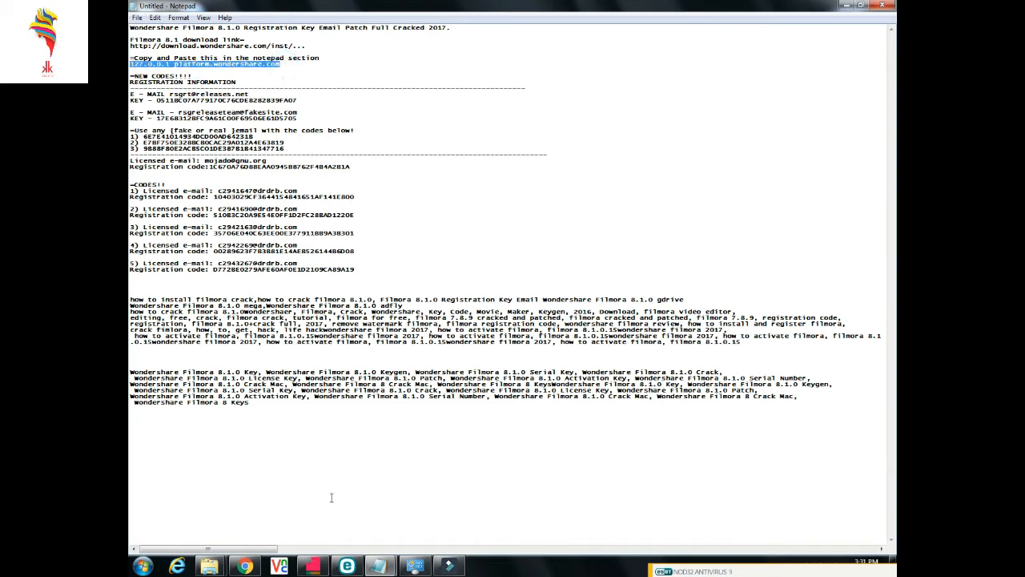
{"action": "left_click", "coordinate": [449, 566]}
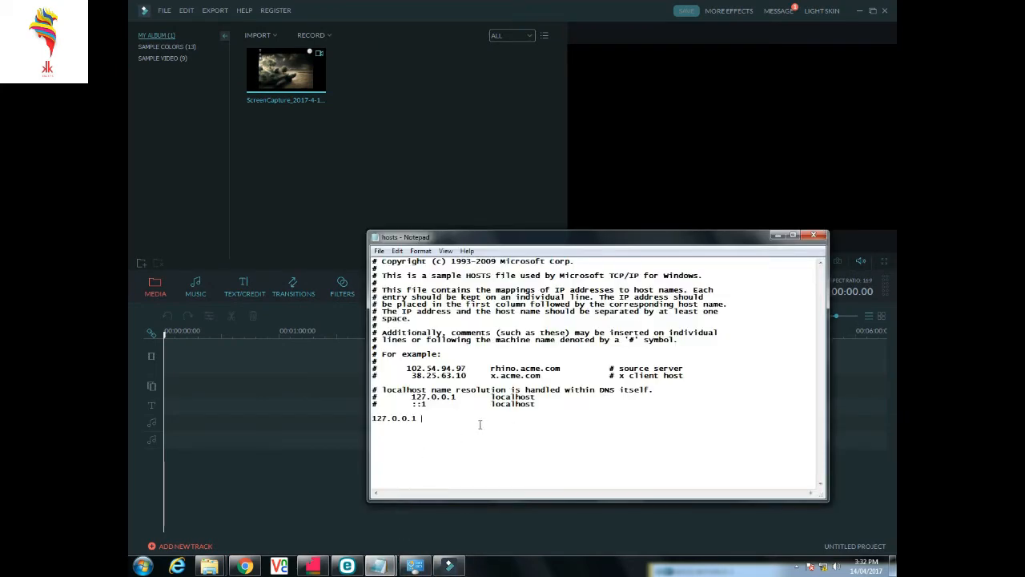
- Enter '127.0.0.1 platform.wondershare.com' in hosts, then close Notepad saving the change
{"action": "type", "text": "127.0.0.1 platform.wondershare.com"}
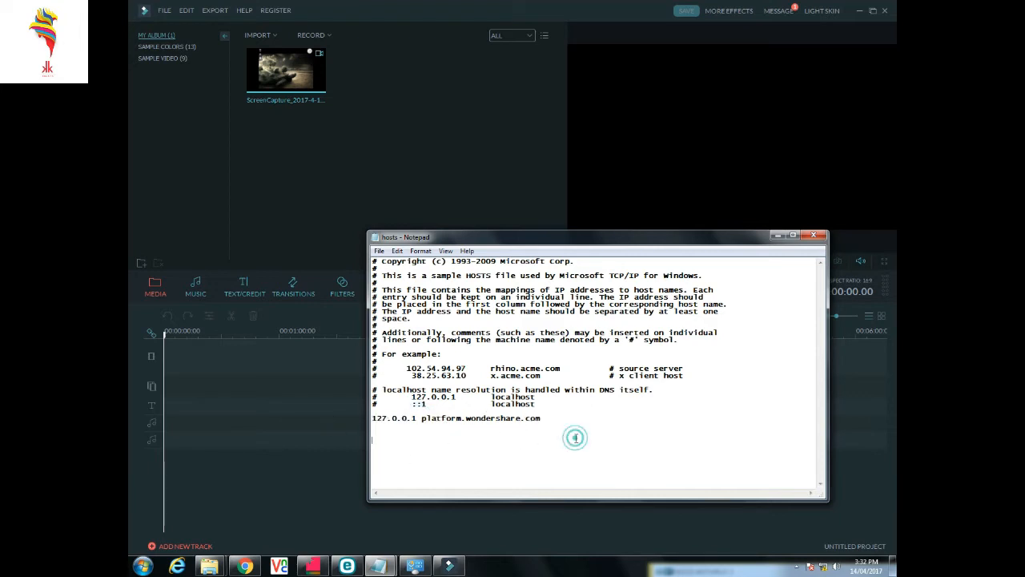
{"action": "left_click", "coordinate": [814, 234]}
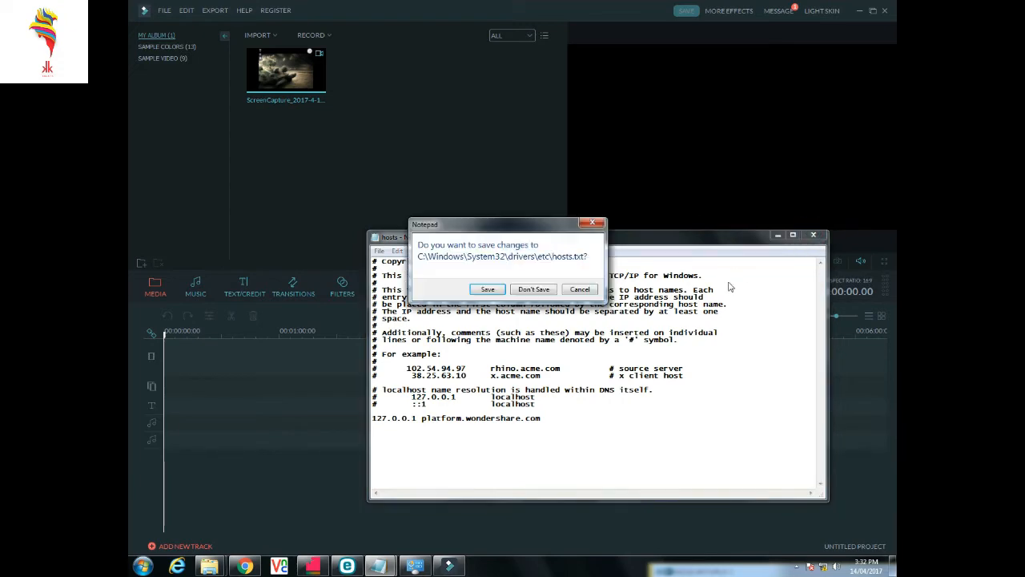
{"action": "left_click", "coordinate": [486, 289]}
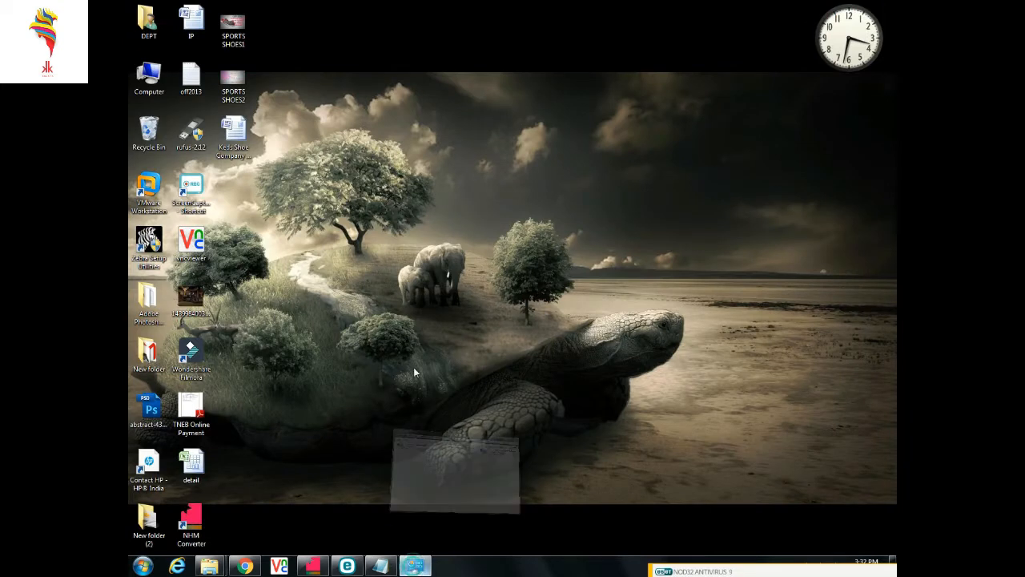
- Enable Local Area Connection again, run ping 4.2.2.1 via Run, and close Network Connections
{"action": "right_click", "coordinate": [405, 124]}
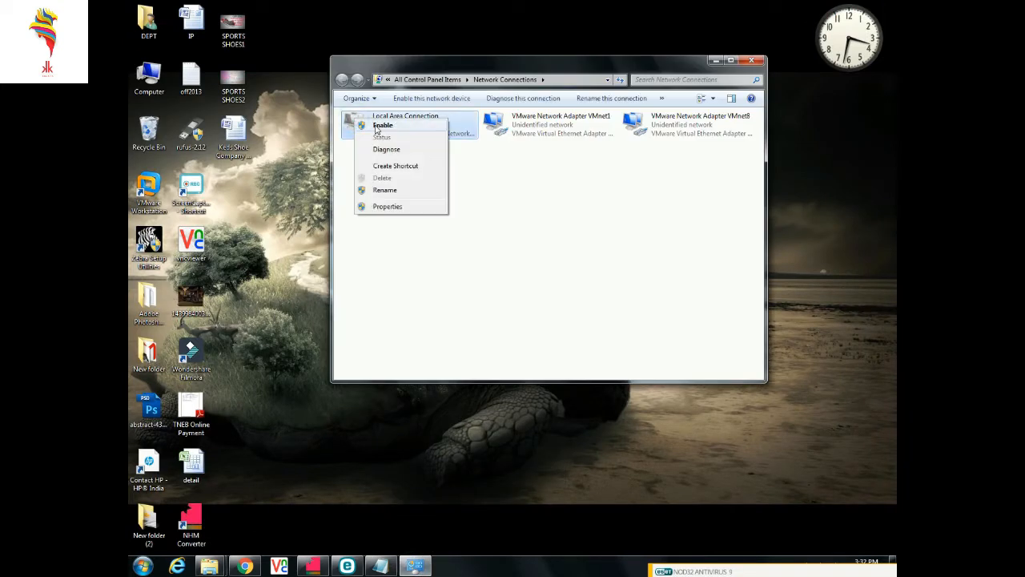
{"action": "left_click", "coordinate": [383, 125]}
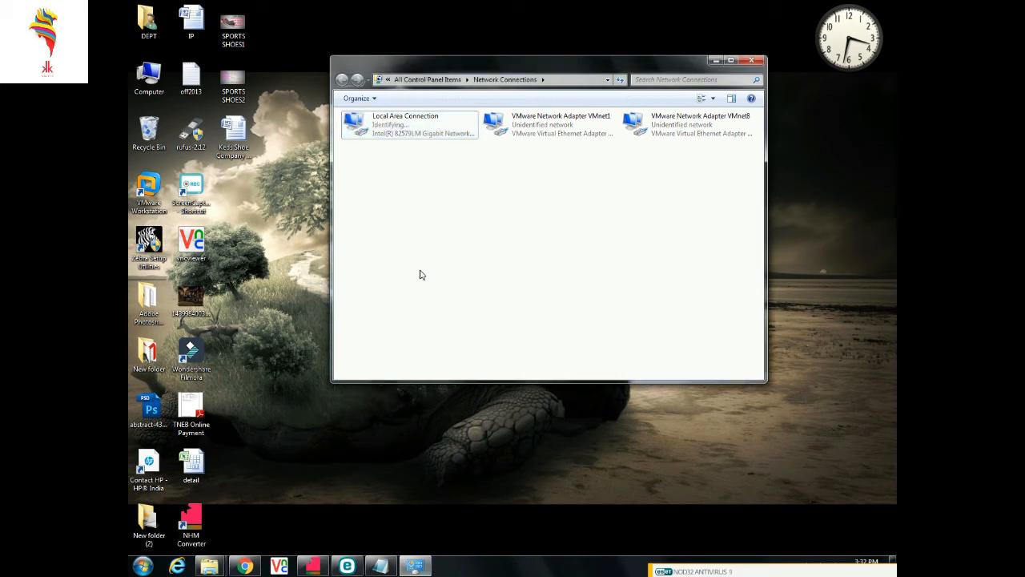
{"action": "key", "text": "Win+r"}
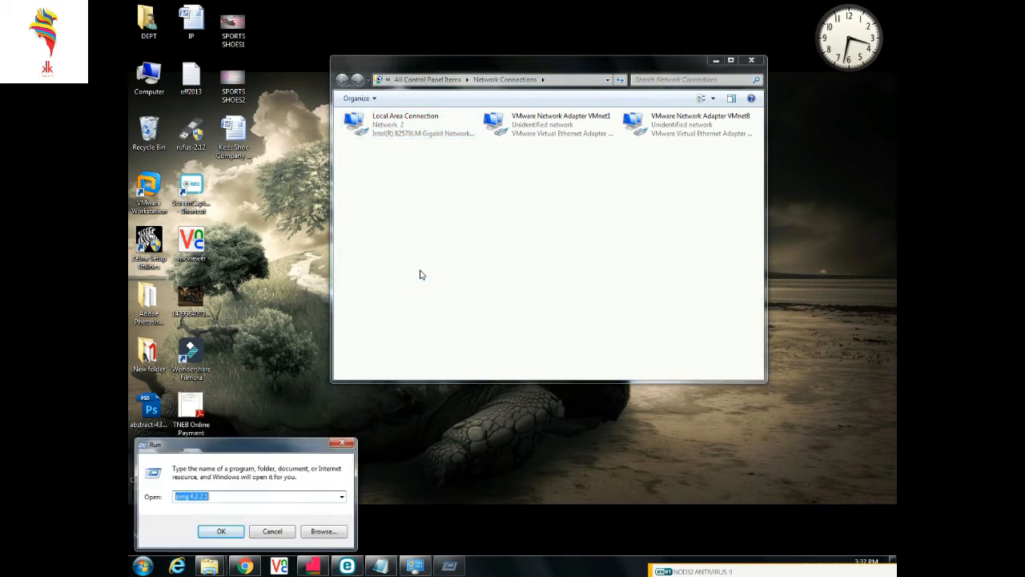
{"action": "left_click", "coordinate": [221, 531]}
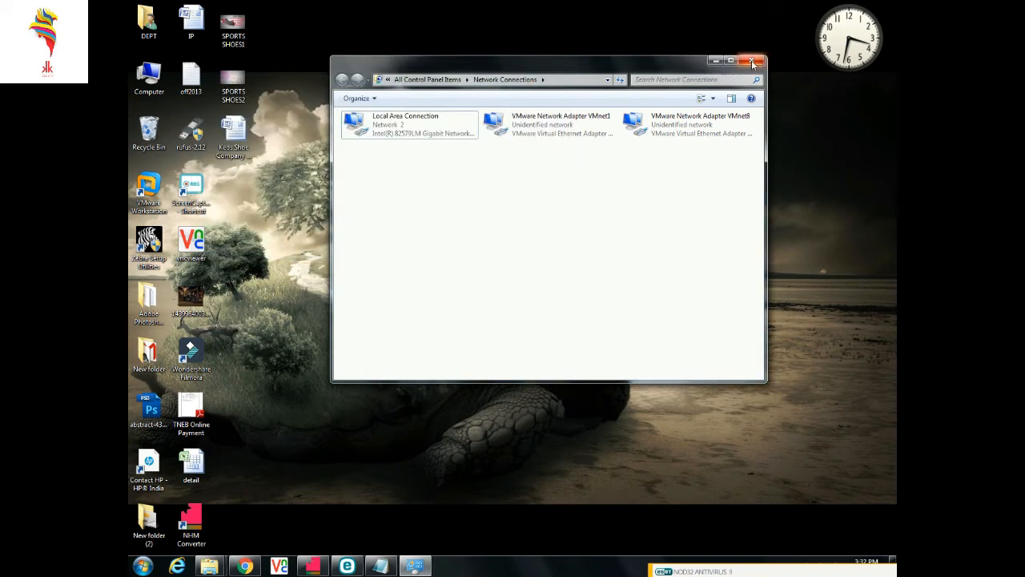
{"action": "left_click", "coordinate": [752, 61]}
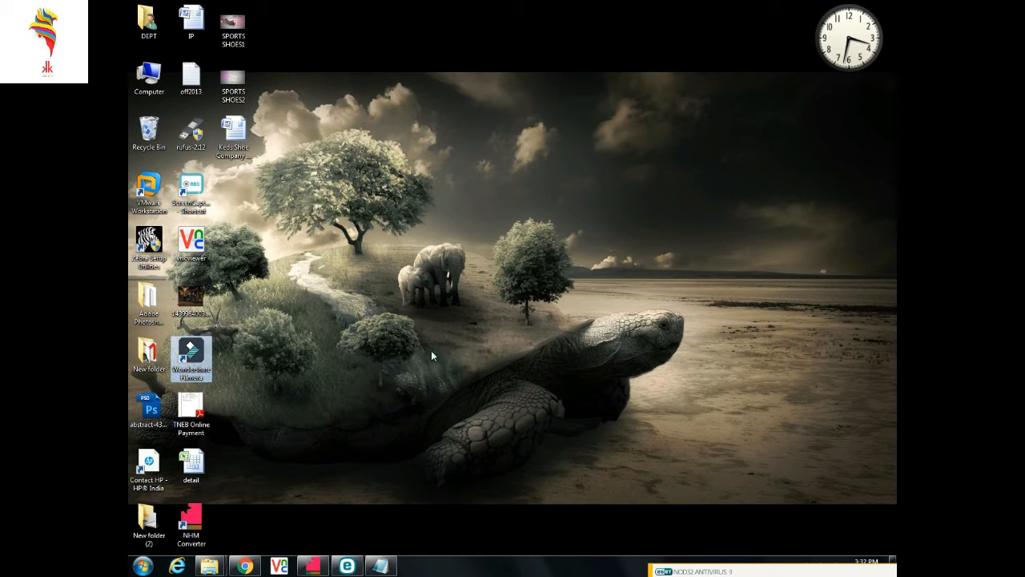
- Reopen Filmora from its desktop shortcut, reaching the Register Your Software window
{"action": "double_click", "coordinate": [191, 356]}
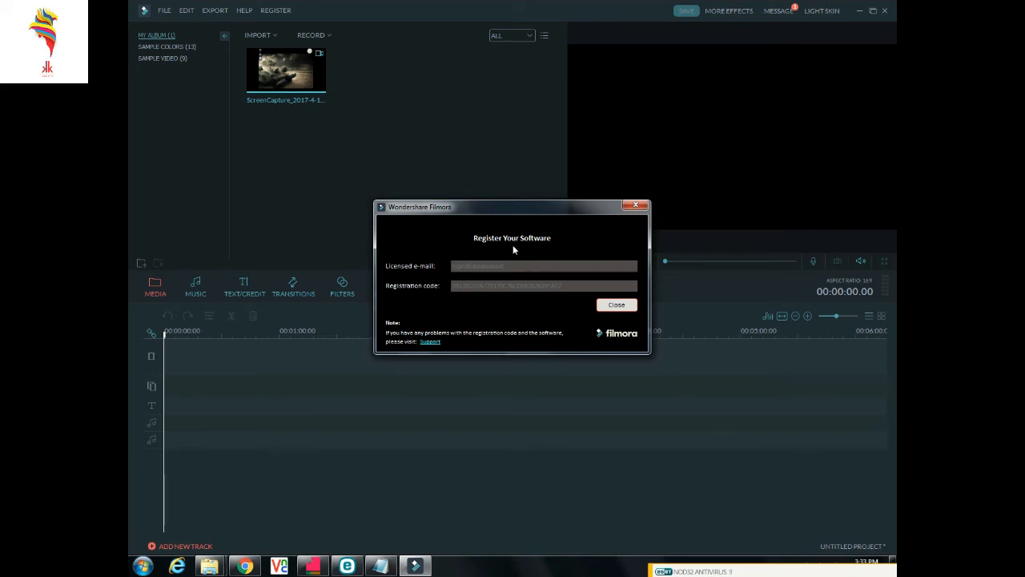
- Close Filmora's greyed-out registered details window, bringing Chrome's Google homepage forward
{"action": "left_click", "coordinate": [616, 305]}
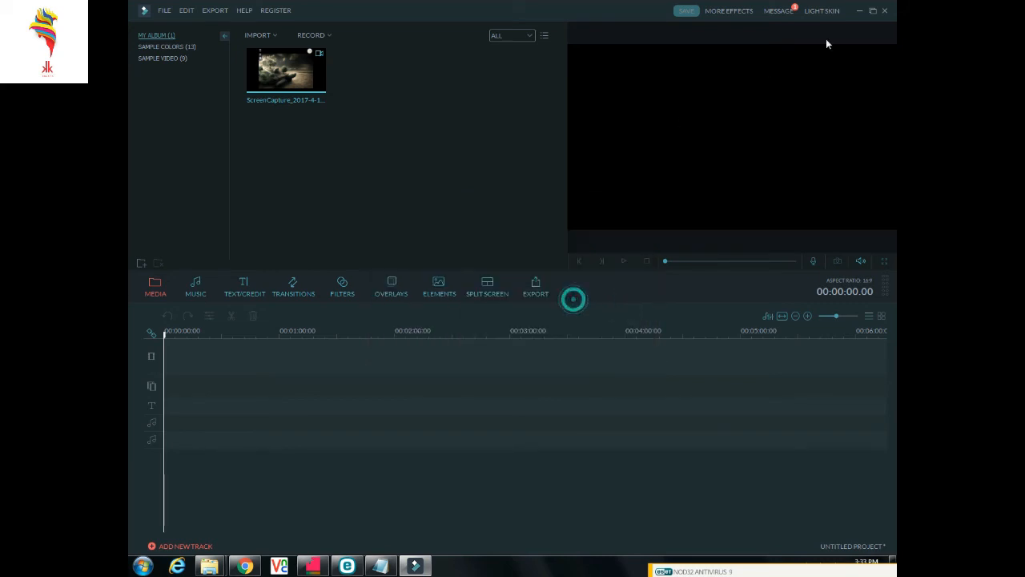
{"action": "left_click", "coordinate": [859, 11]}
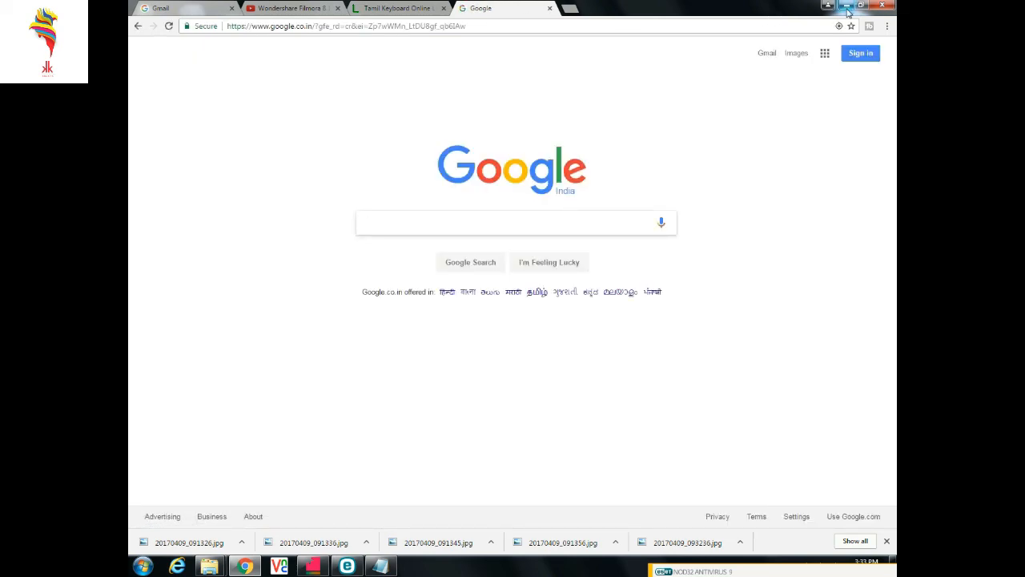
- Minimize the Chrome Google homepage window to reveal the desktop icons
{"action": "left_click", "coordinate": [863, 6]}
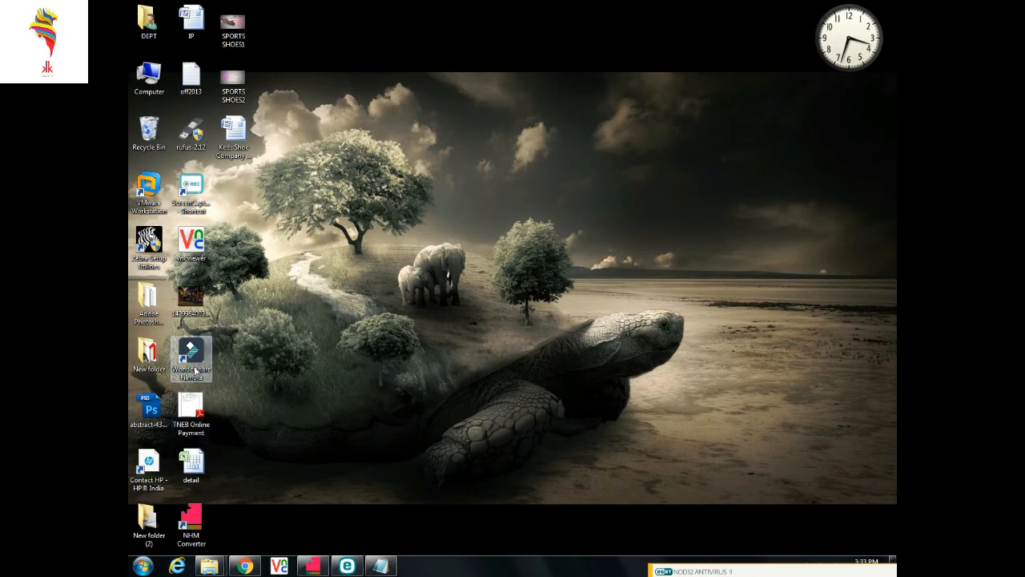